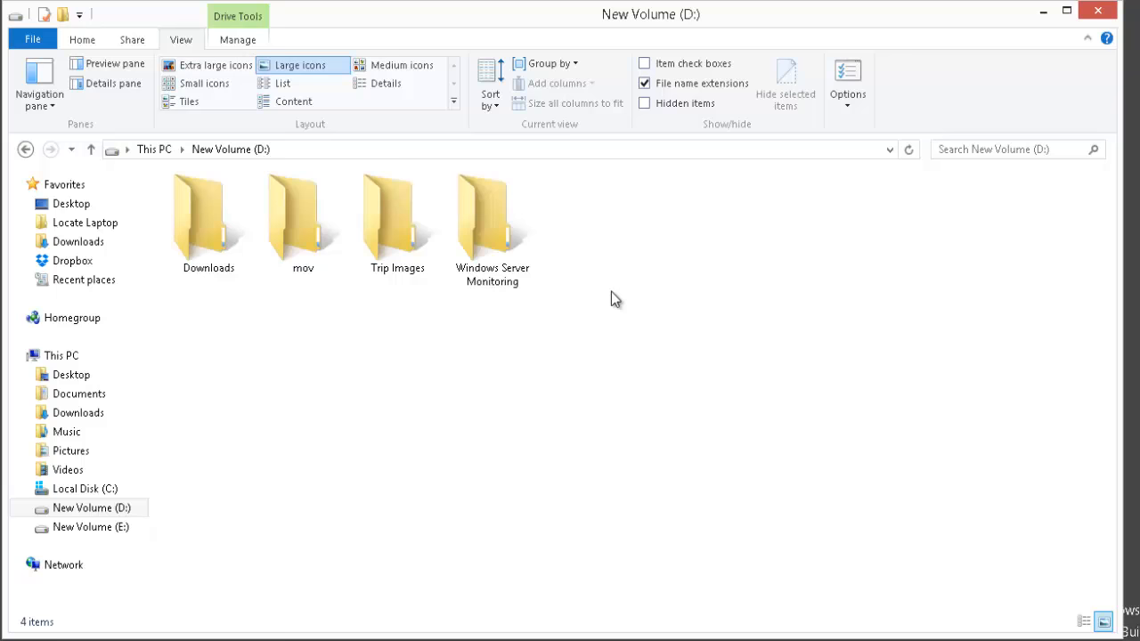
Open the Trip Images folder on New Volume (D:), showing photos as generic icons.
left_click(397, 217)
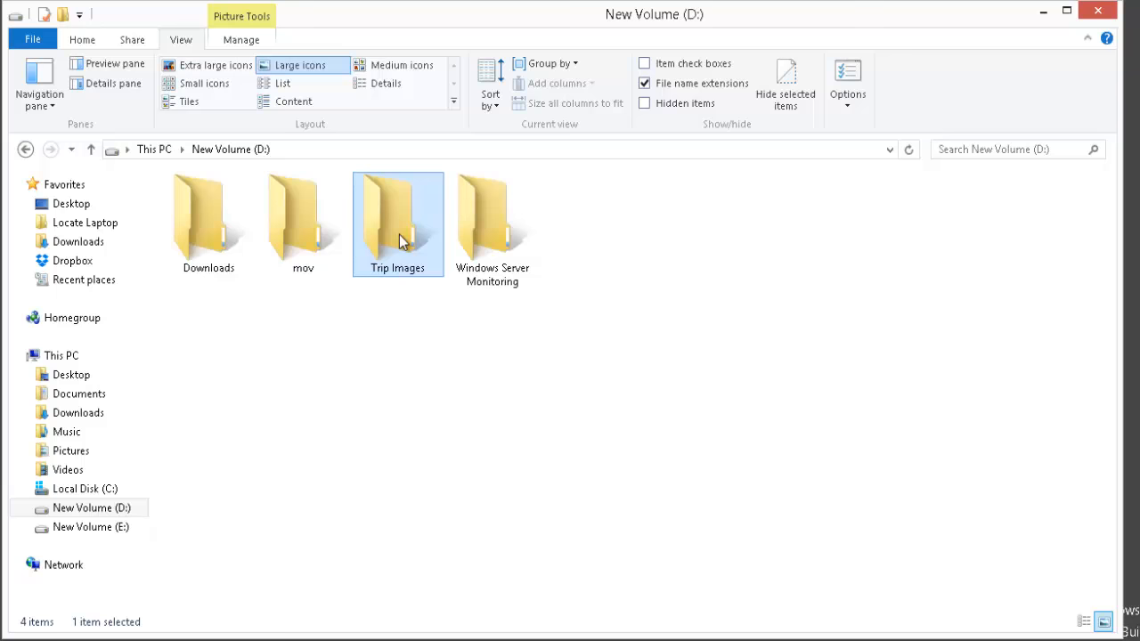
double_click(399, 213)
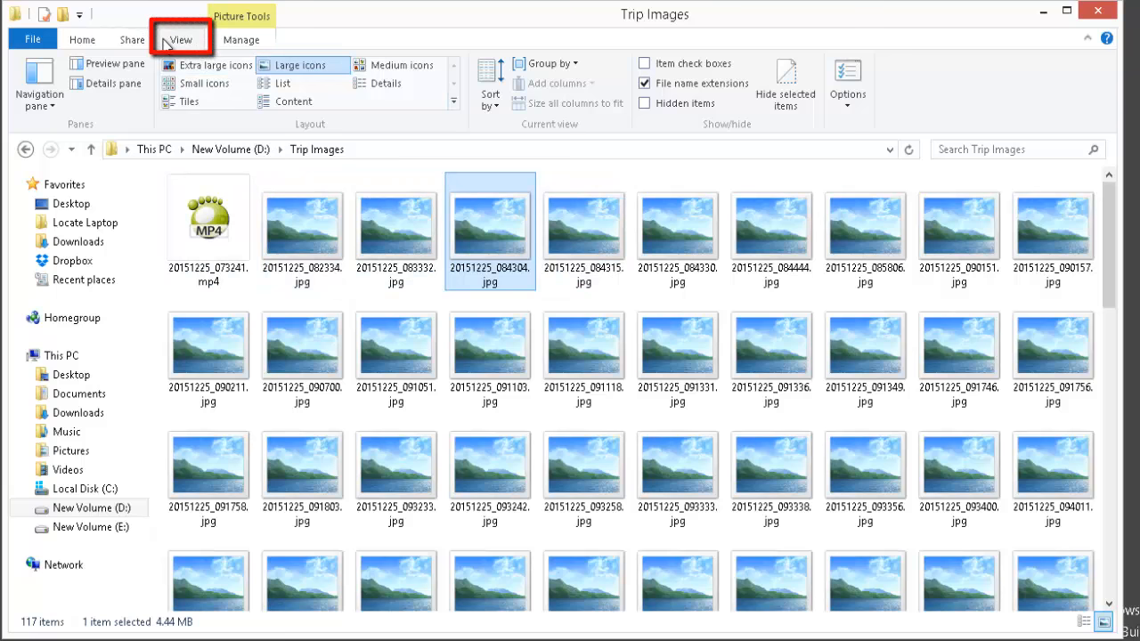
left_click(847, 81)
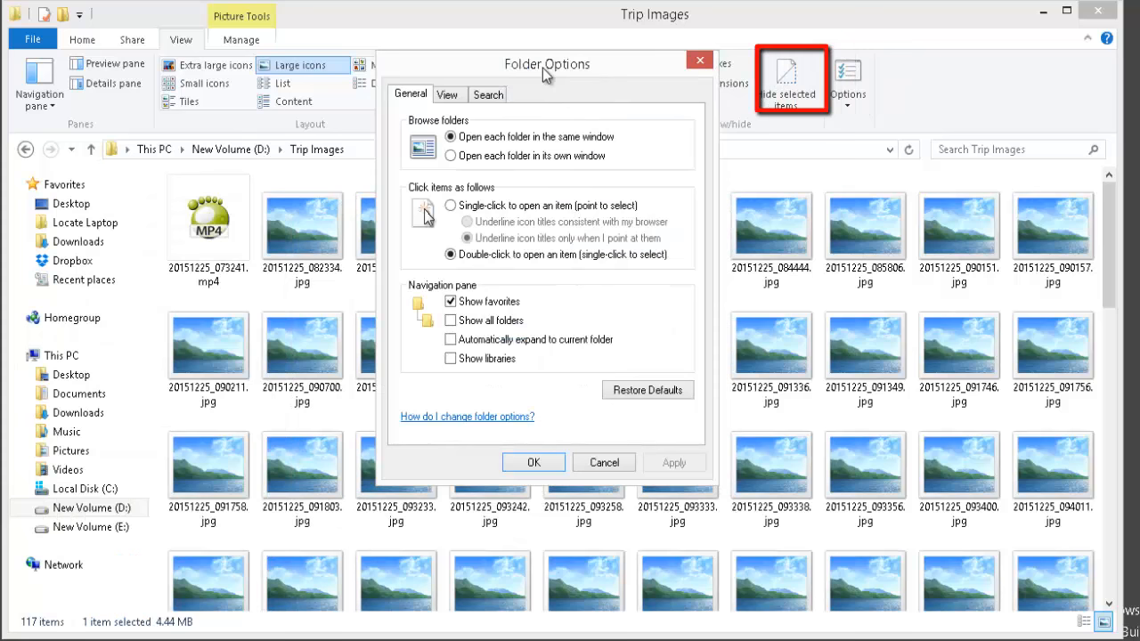
Reach the Folder Options View settings where 'Always show icons, never thumbnails' is enabled.
left_click(448, 92)
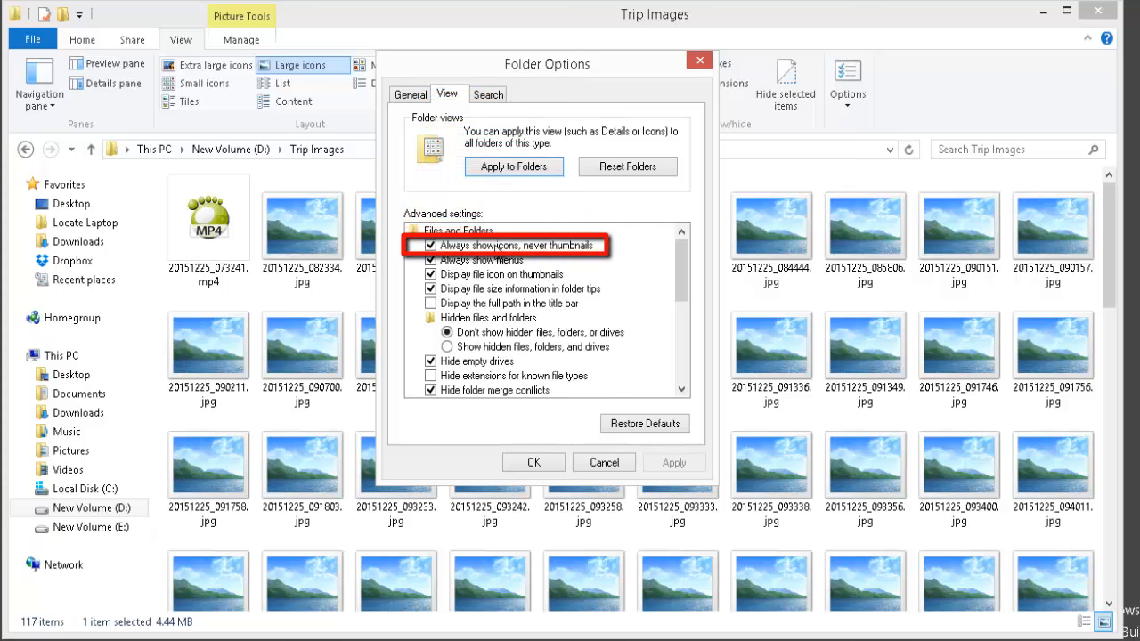
Uncheck 'Always show icons, never thumbnails', confirm, and reopen Trip Images with real thumbnails.
left_click(431, 245)
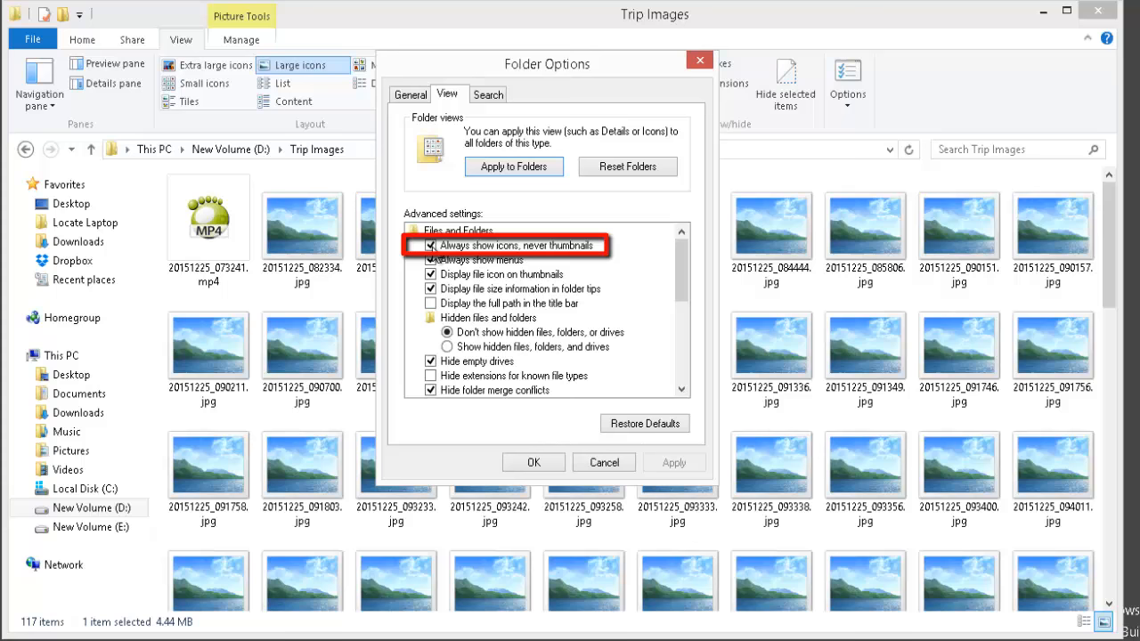
left_click(431, 245)
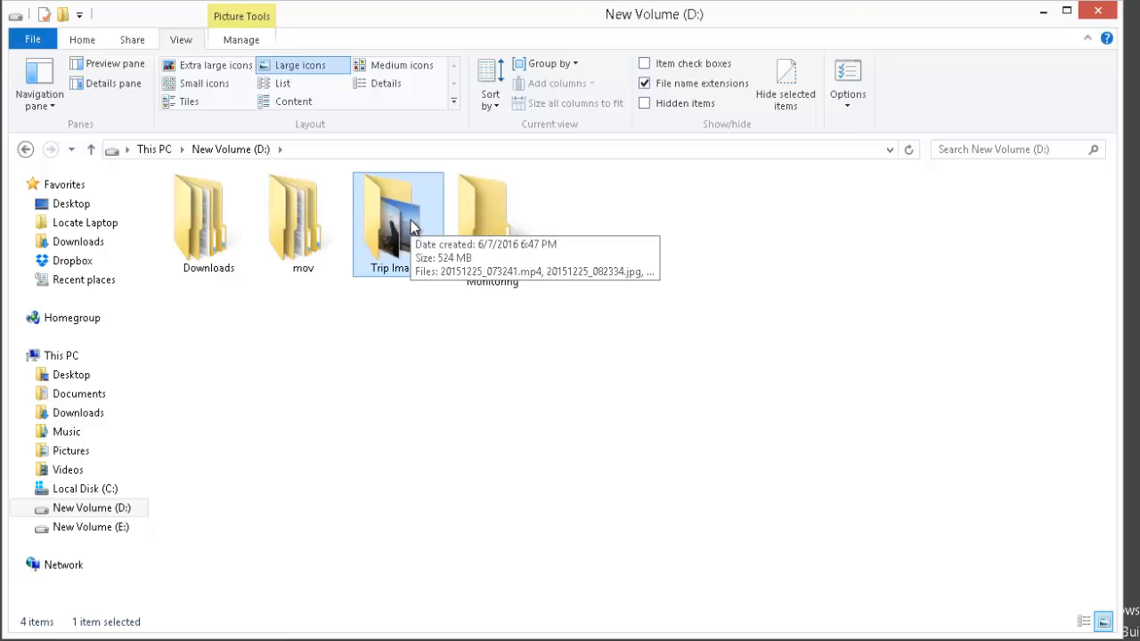
double_click(399, 214)
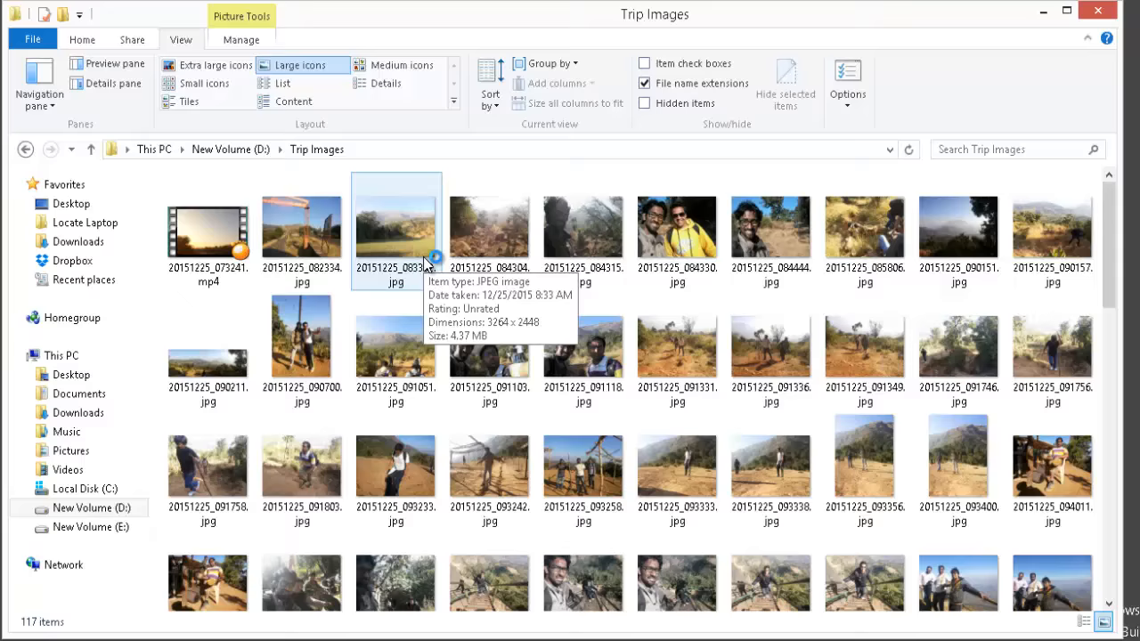